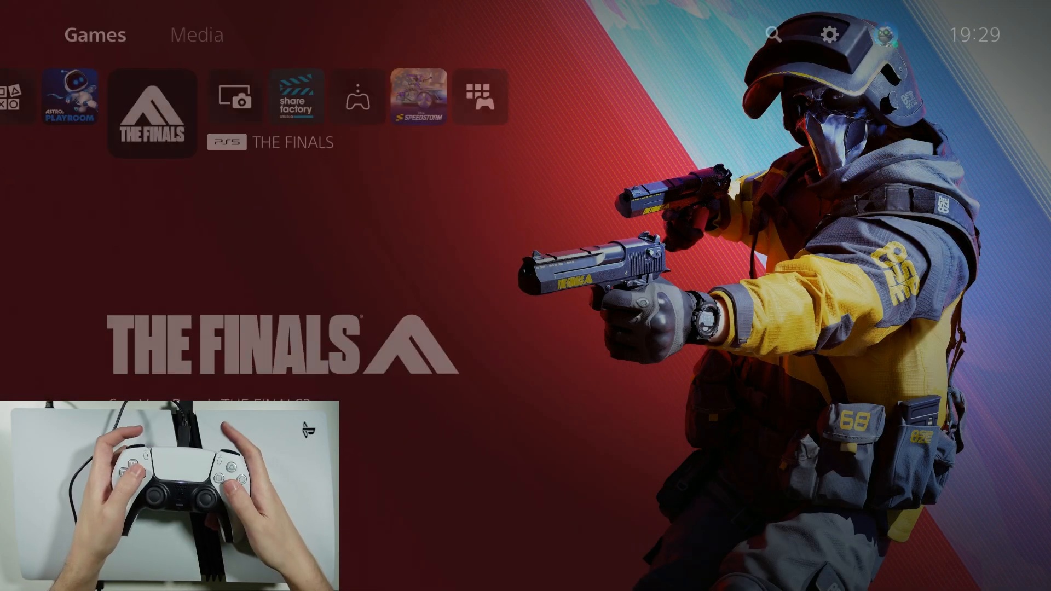
# Step: Open Settings from the gear icon at the top right of the home screen
pyautogui.click(827, 35)
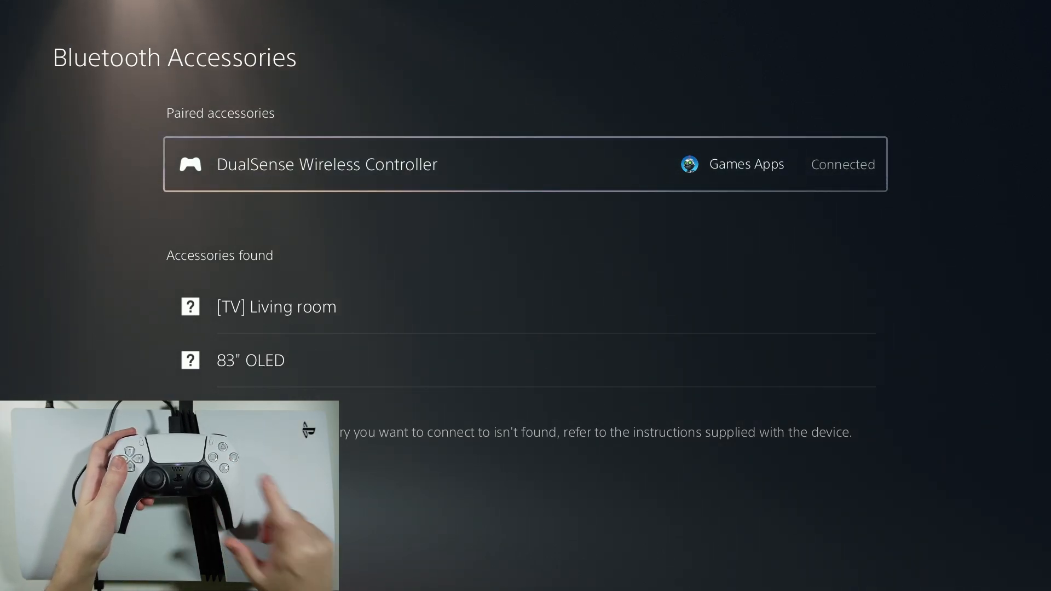
# Step: Delete the paired DualSense Wireless Controller and confirm with OK
pyautogui.click(326, 164)
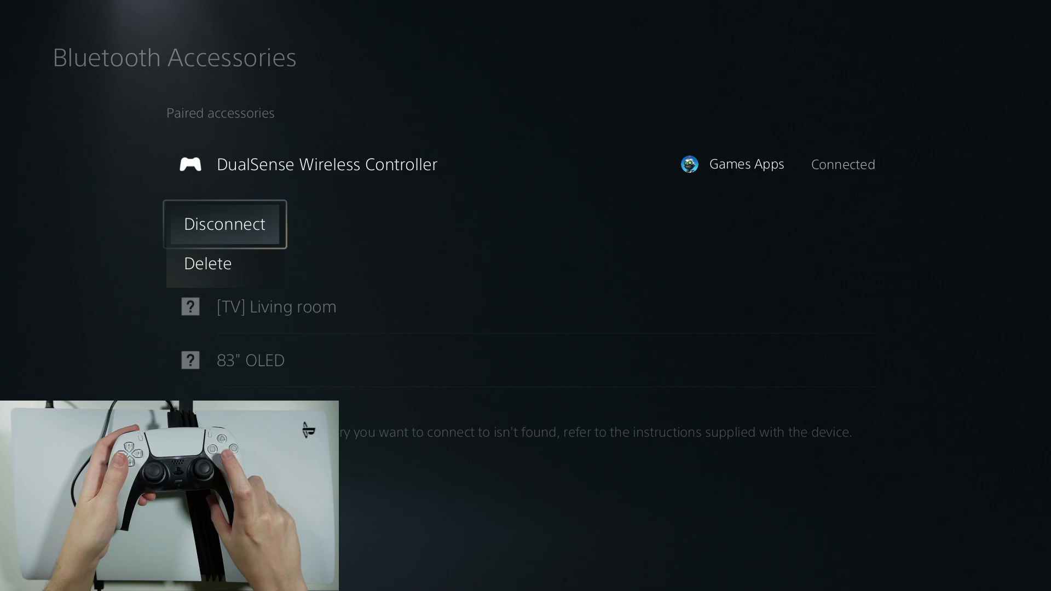
pyautogui.click(208, 262)
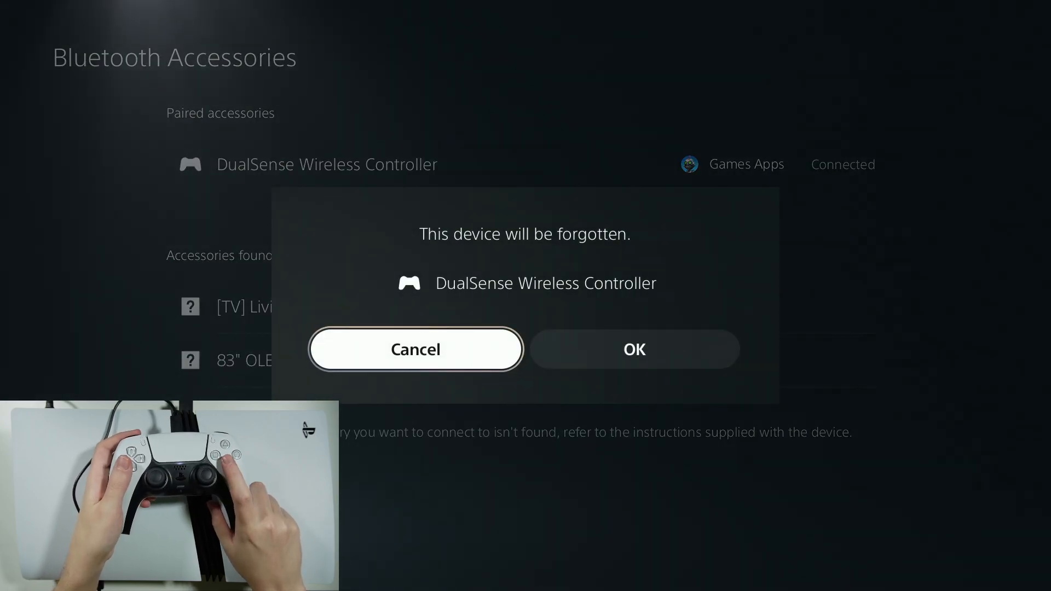
pyautogui.click(415, 349)
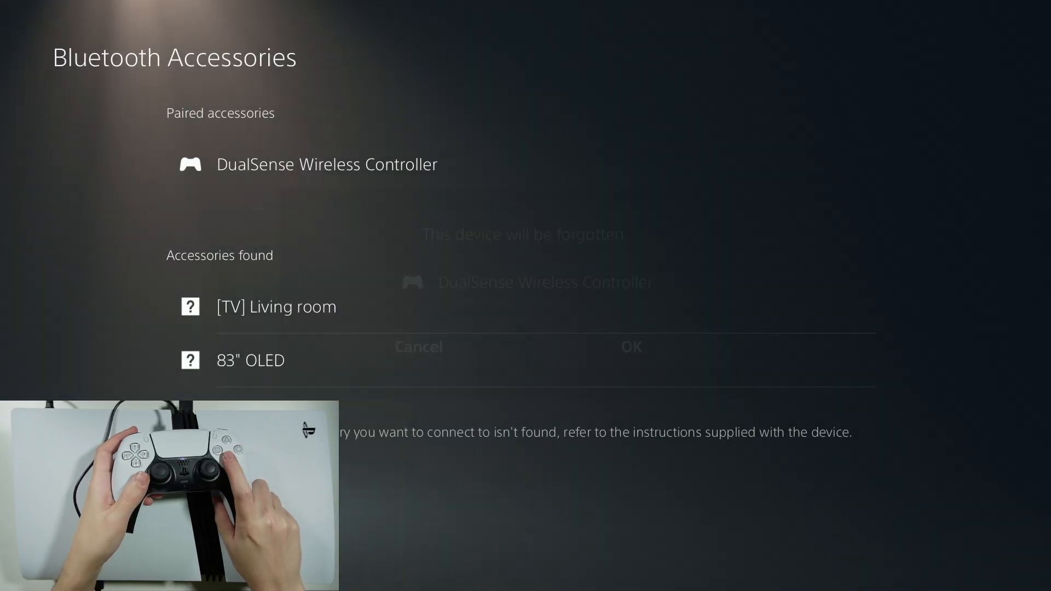